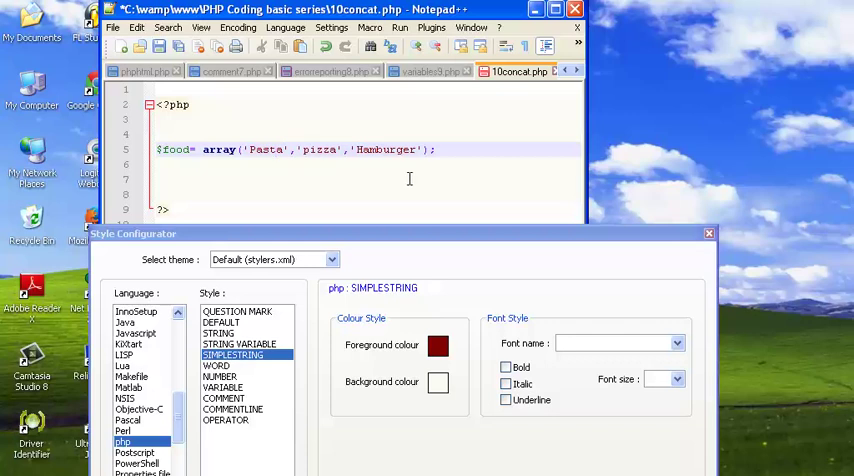
# Recolour PHP SIMPLESTRING foreground green, try another colour, then close the Style Configurator.
pyautogui.click(276, 148)
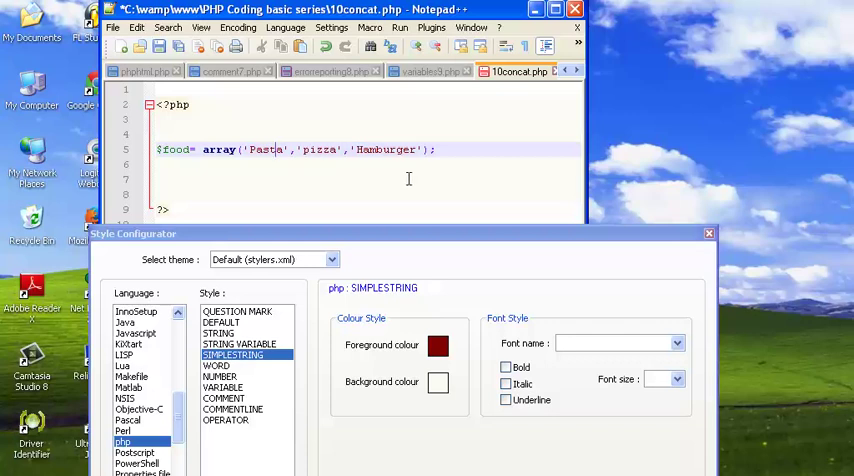
pyautogui.moveTo(412, 170)
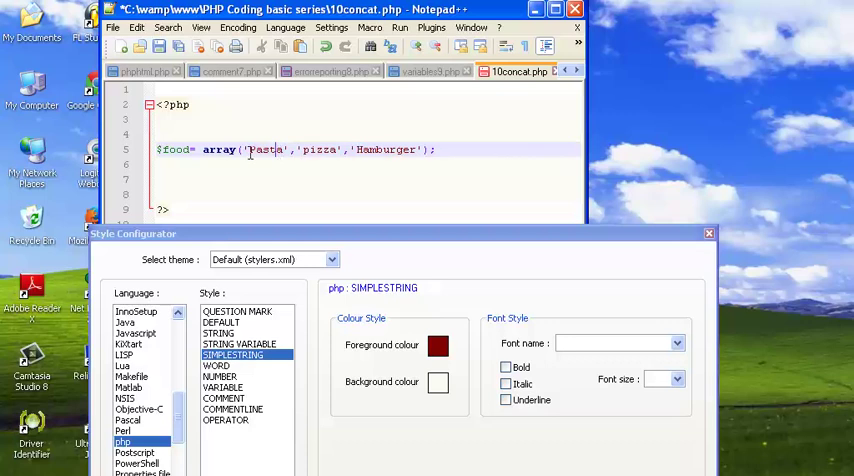
pyautogui.click(438, 344)
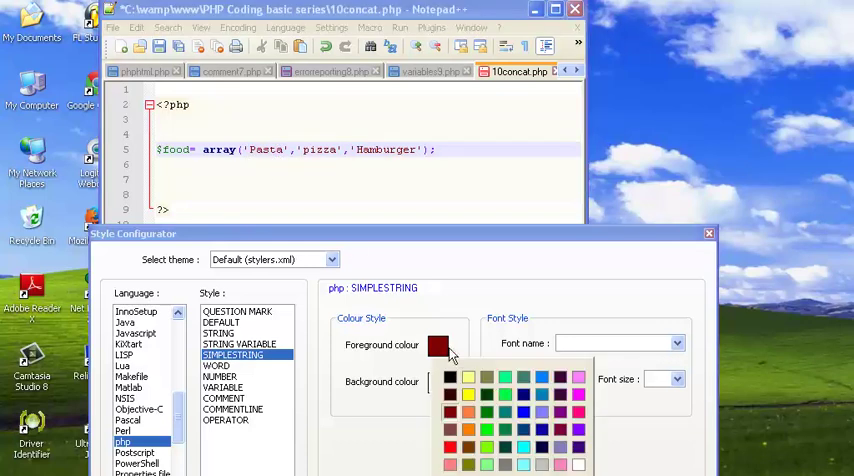
pyautogui.moveTo(524, 398)
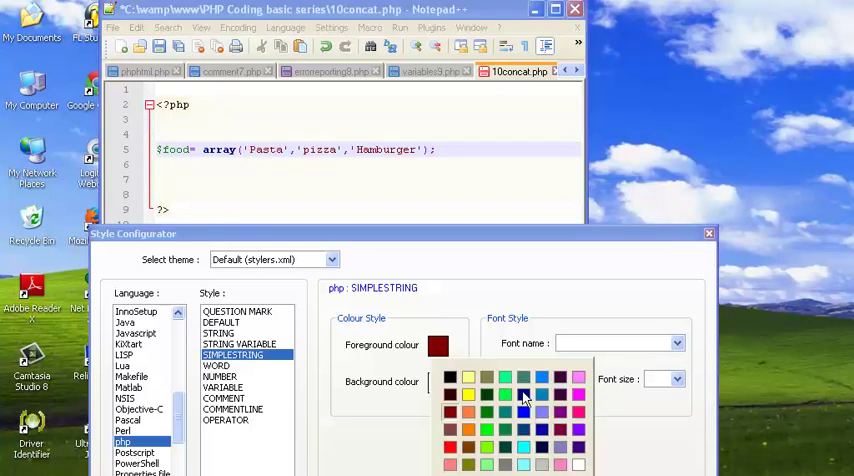
pyautogui.click(504, 392)
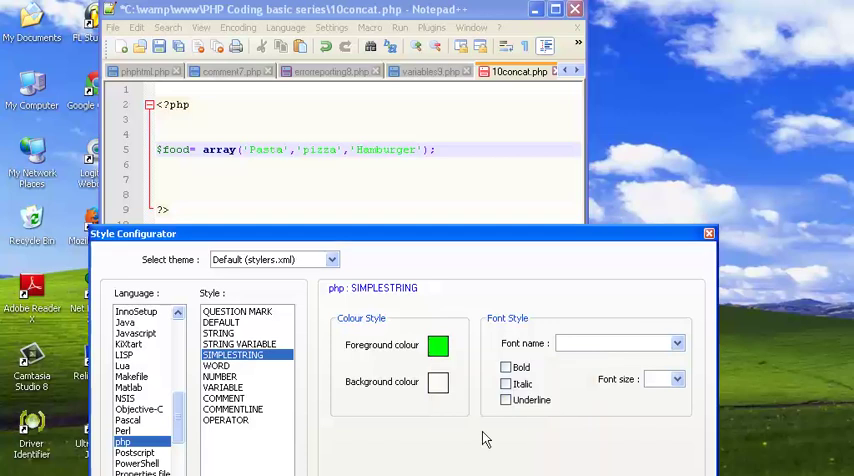
pyautogui.click(438, 382)
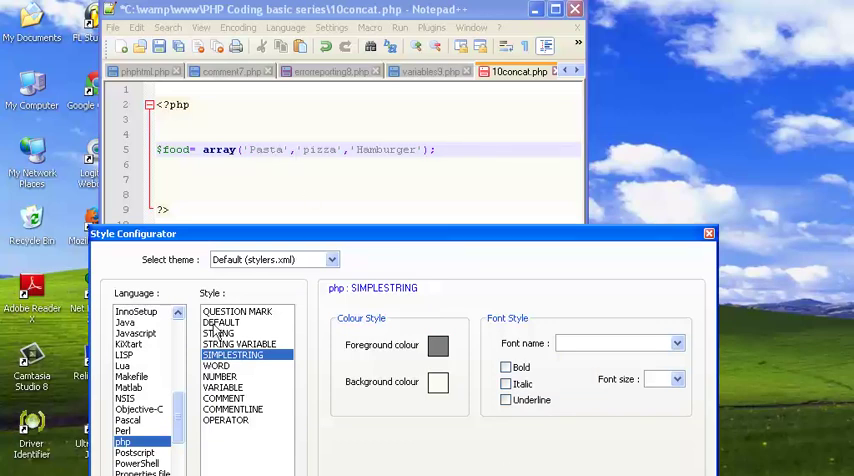
pyautogui.click(708, 232)
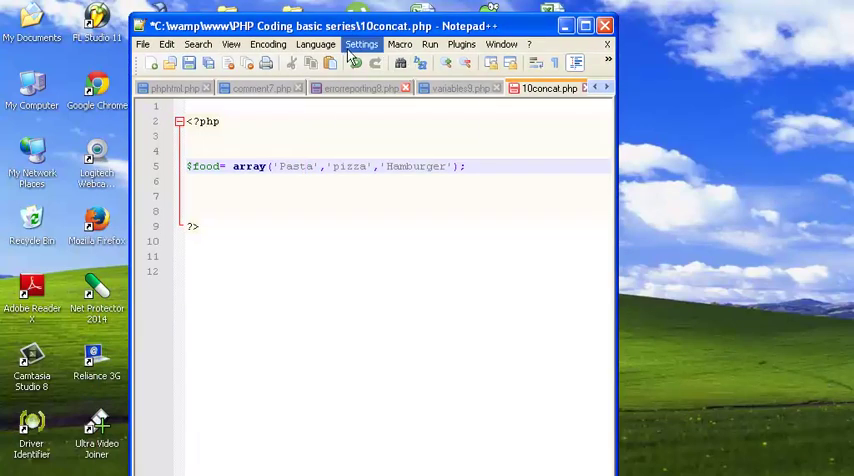
# Reopen the Style Configurator and give PHP SIMPLESTRING a dark red foreground colour.
pyautogui.click(398, 76)
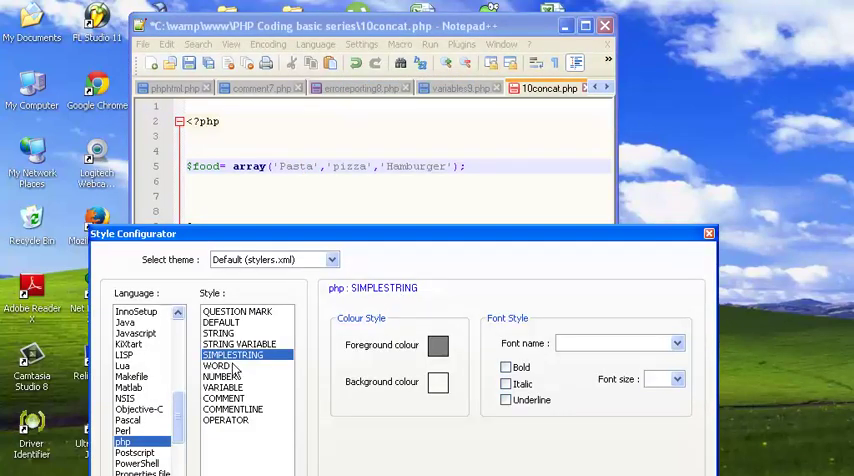
pyautogui.click(438, 344)
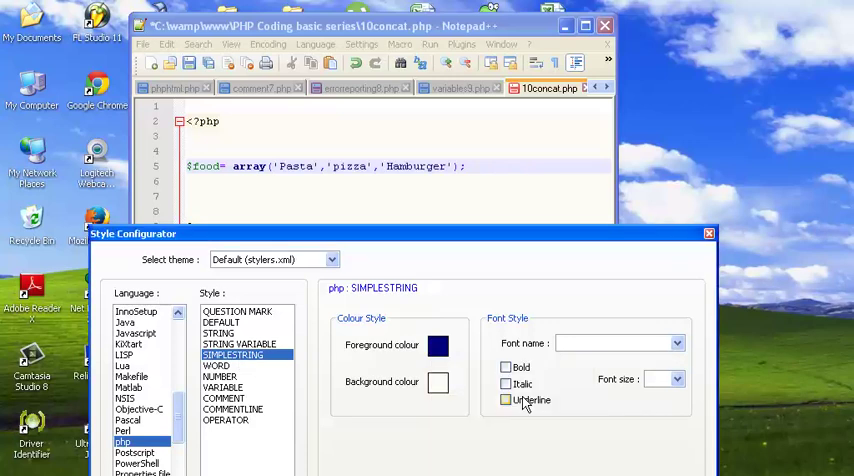
pyautogui.click(438, 344)
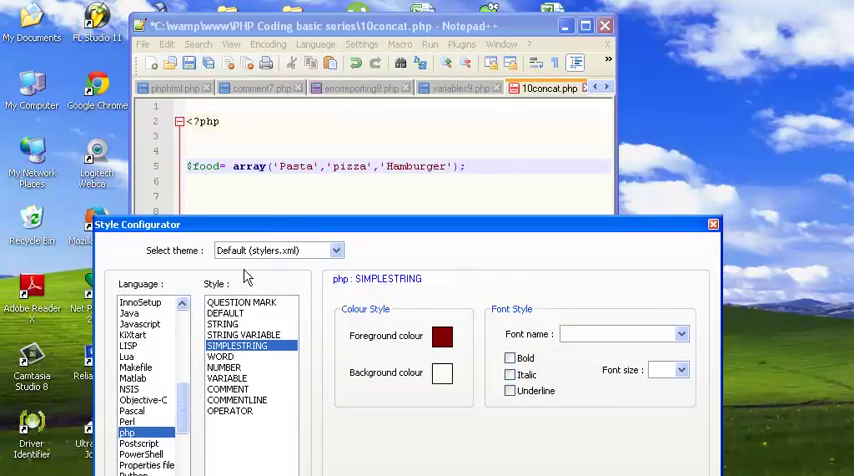
# Give the PHP VARIABLE style a green foreground, toggling Bold on and off again.
pyautogui.click(226, 378)
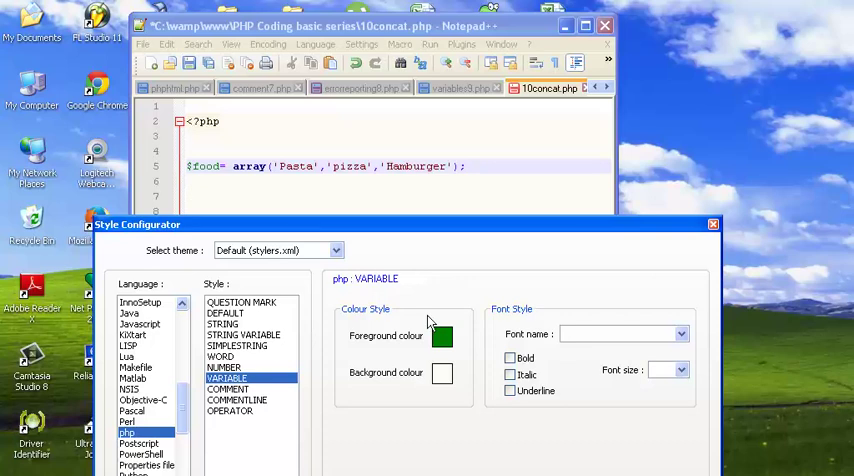
pyautogui.moveTo(428, 322)
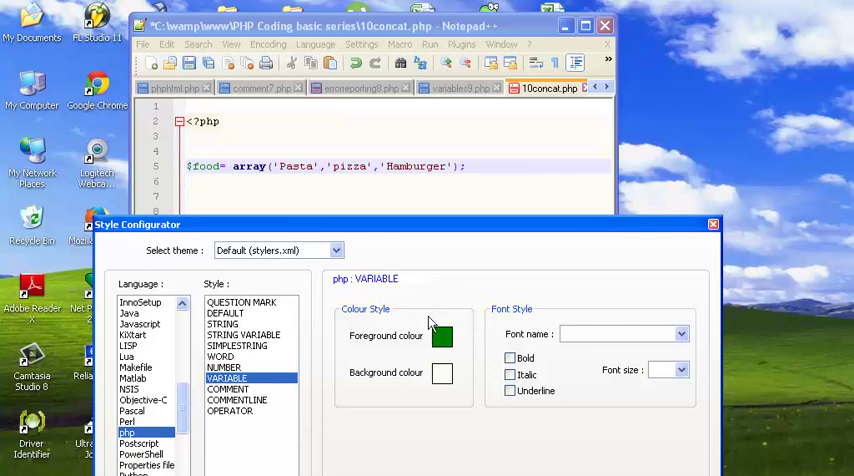
pyautogui.moveTo(452, 350)
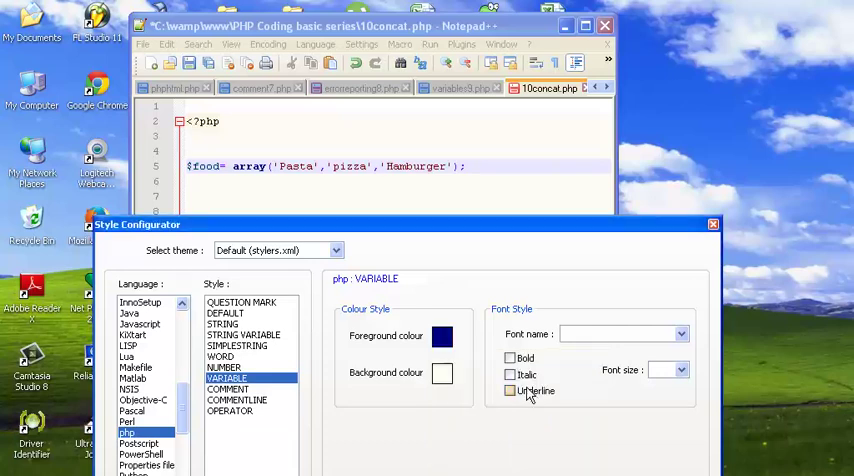
pyautogui.click(442, 336)
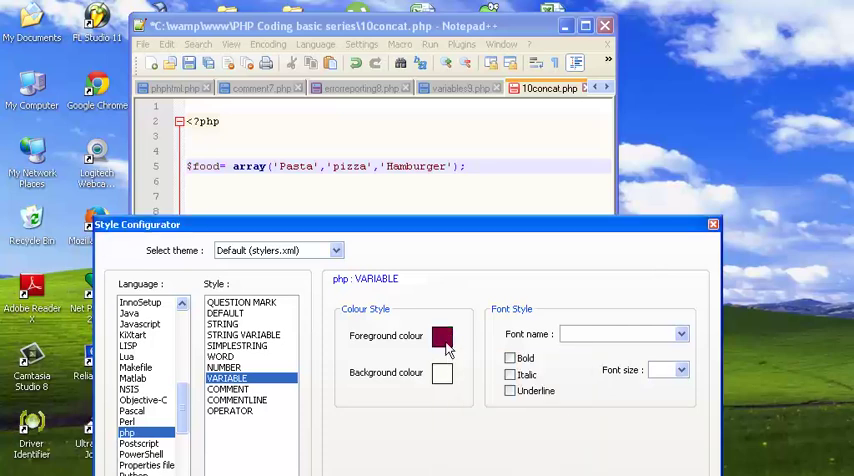
pyautogui.click(442, 372)
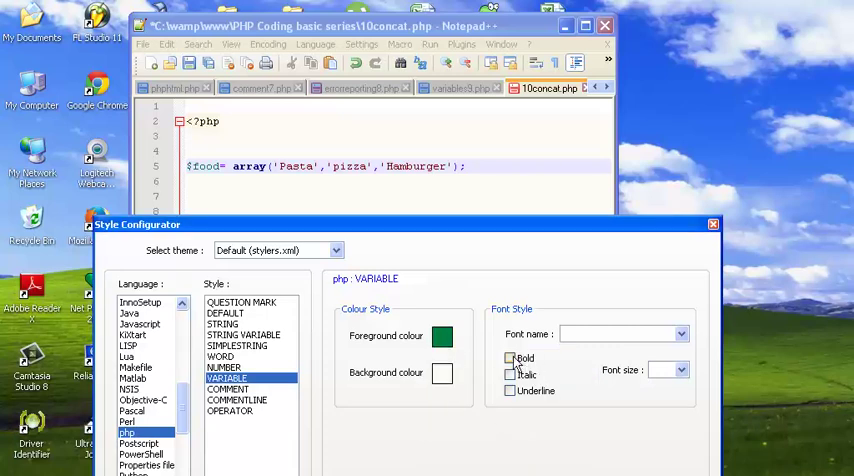
pyautogui.click(510, 358)
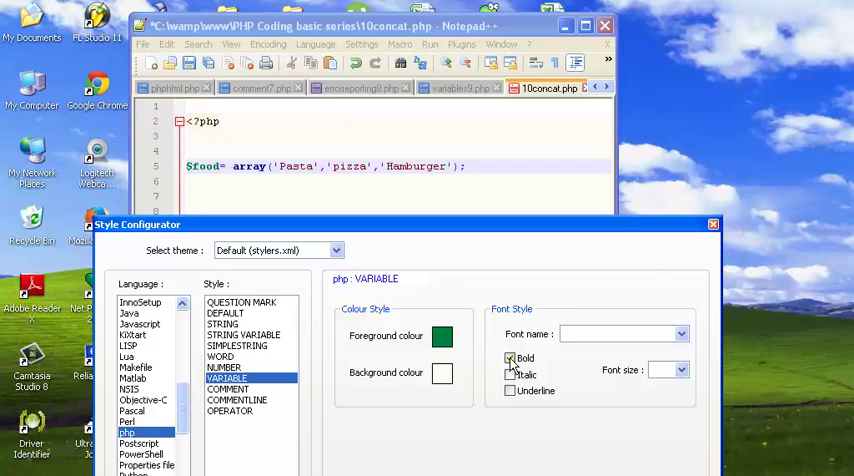
pyautogui.click(510, 376)
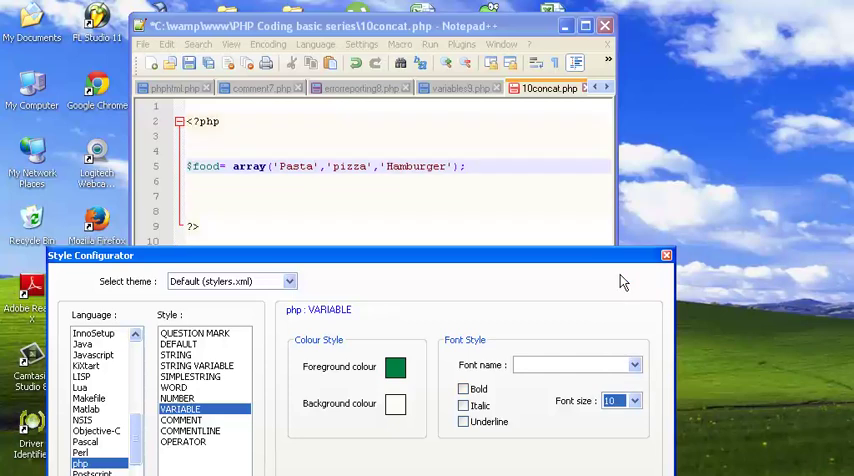
# Set font size 12 for the VARIABLE style and for the QUESTION MARK tag style.
pyautogui.click(634, 400)
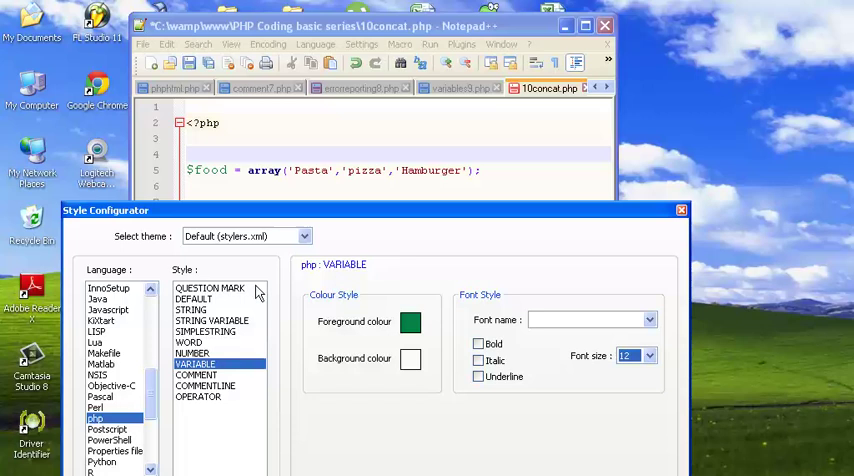
pyautogui.click(208, 288)
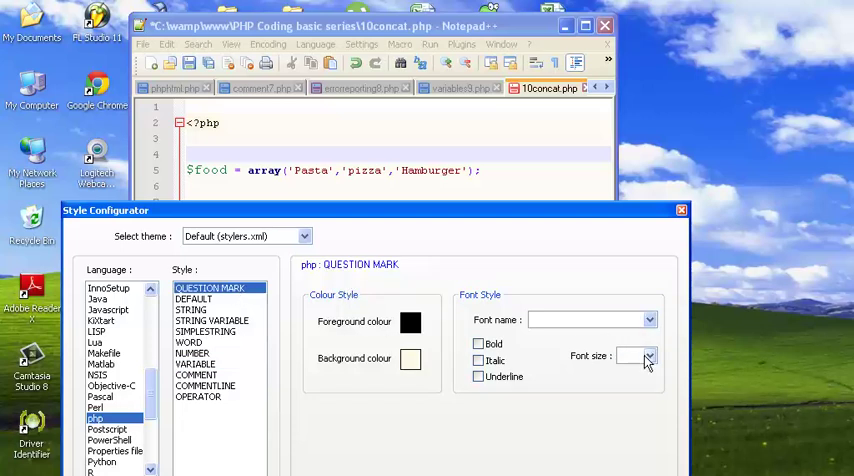
pyautogui.click(648, 356)
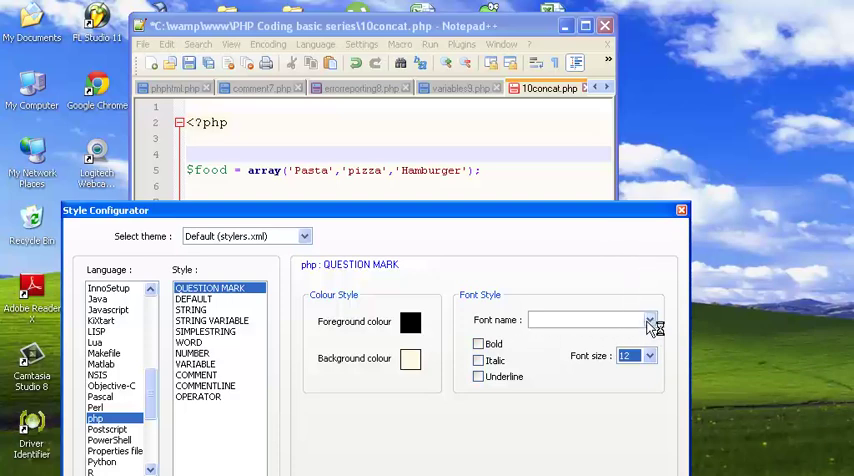
# Choose Courier New for the QUESTION MARK style and Save & Close the Style Configurator.
pyautogui.click(652, 320)
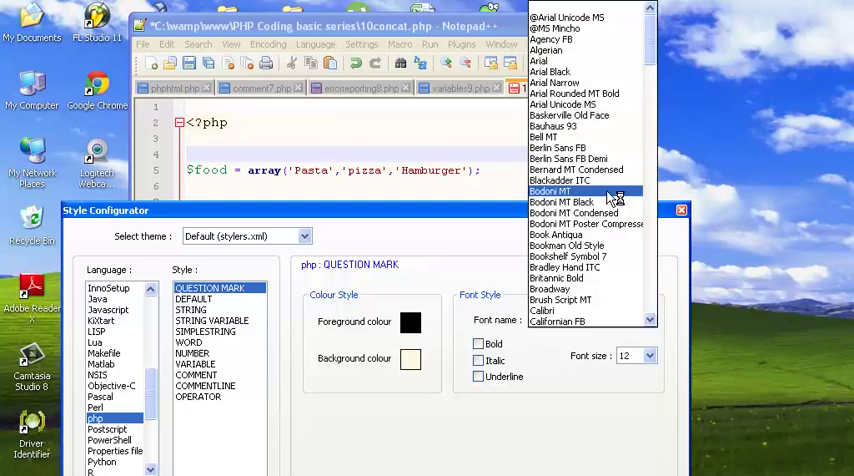
pyautogui.scroll(-3)
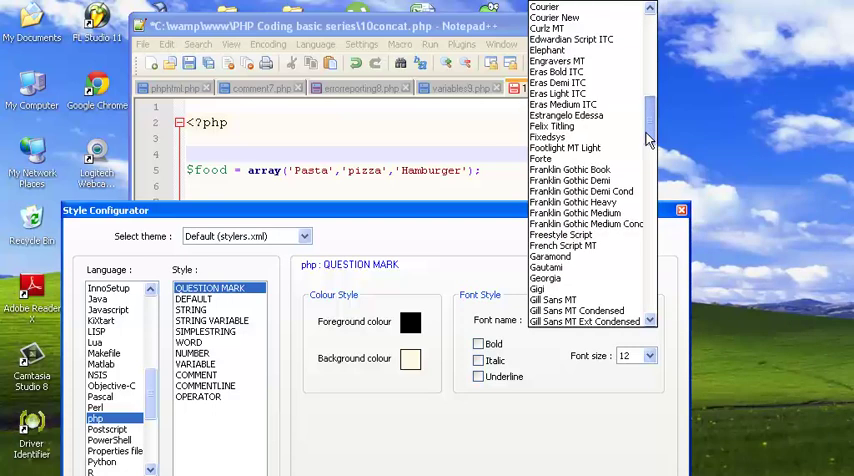
pyautogui.scroll(-3)
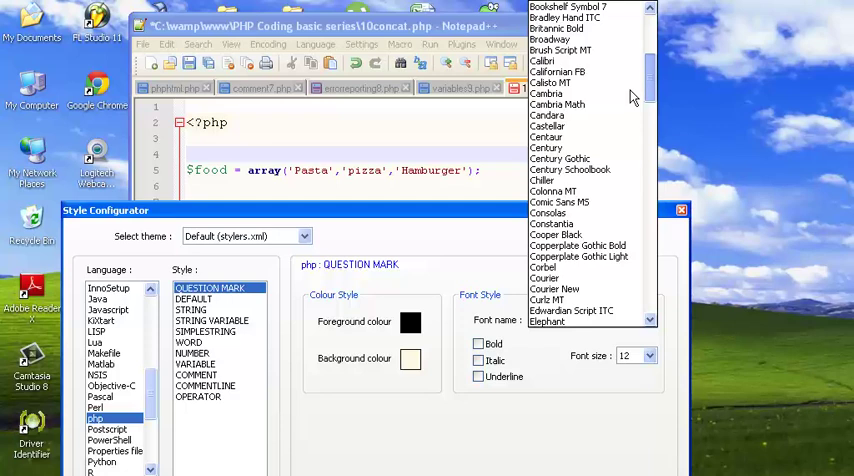
pyautogui.click(590, 320)
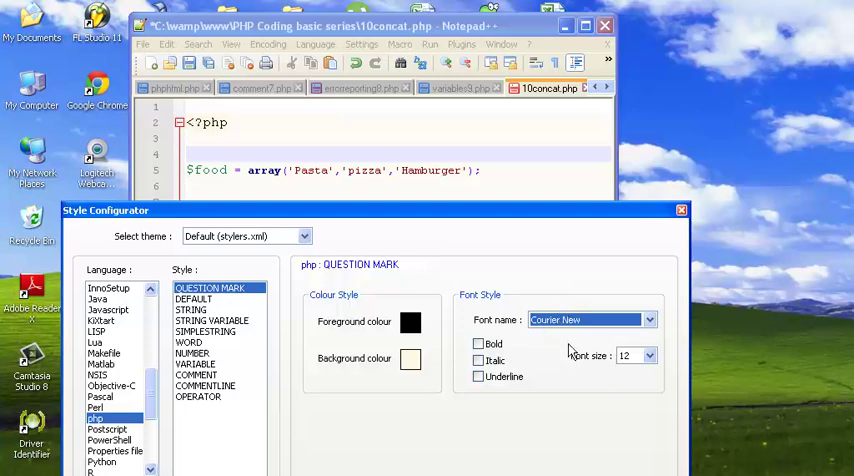
pyautogui.moveTo(444, 250)
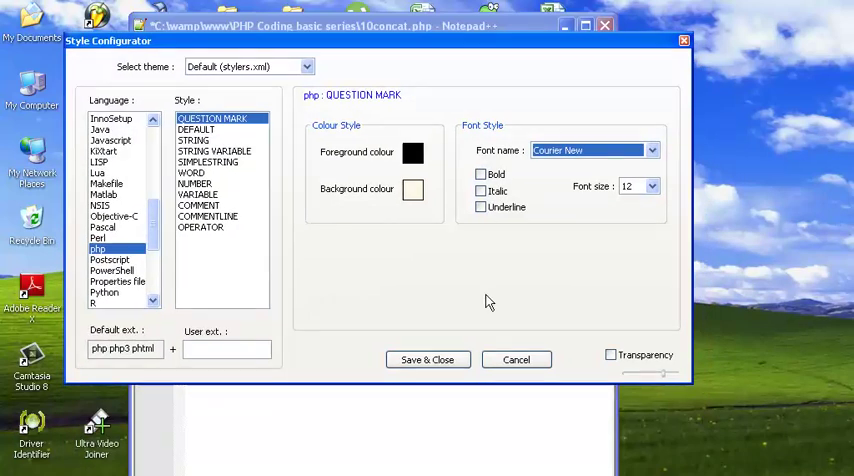
pyautogui.click(516, 360)
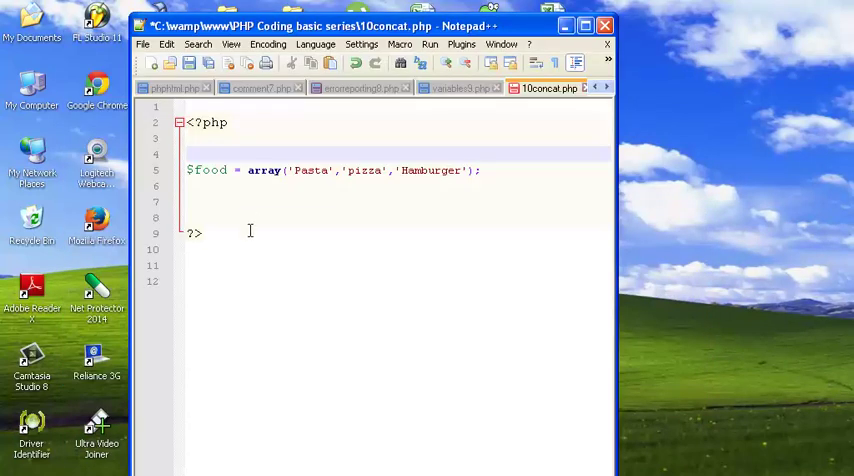